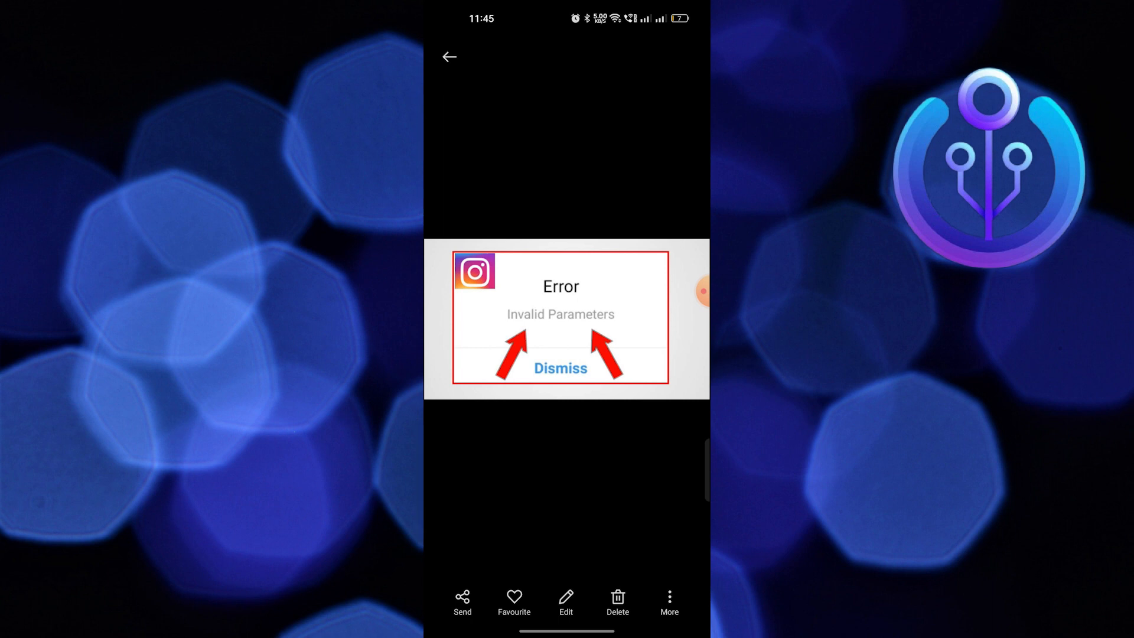
# Close the Invalid Parameters error screenshot to reach the Settings main list
pyautogui.click(560, 368)
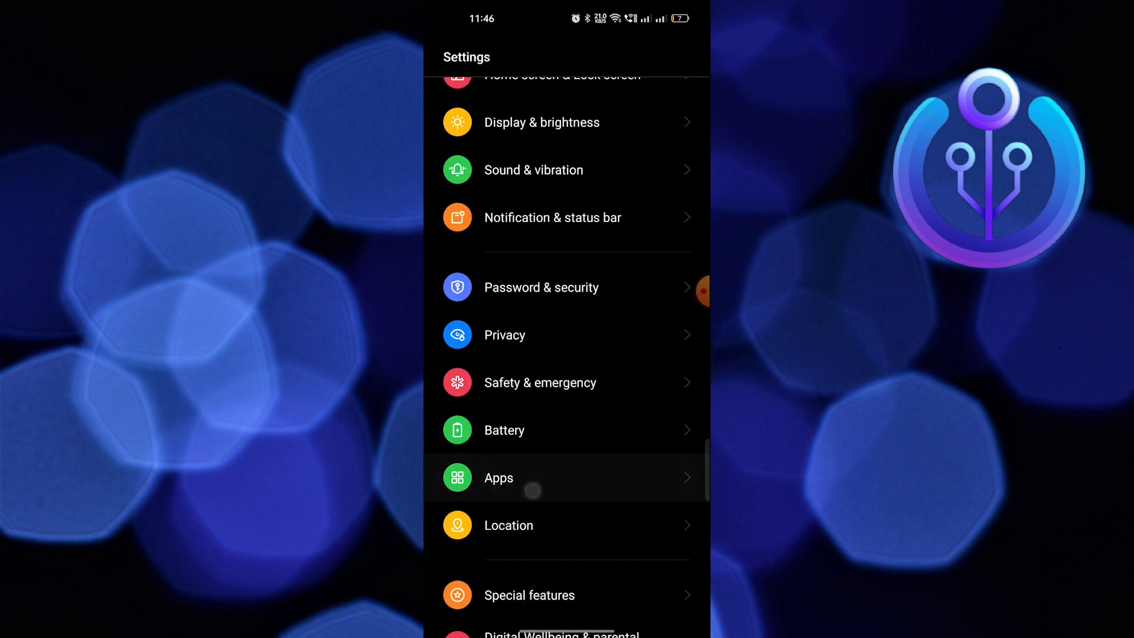
# Open Instagram's App info page via Apps and App management
pyautogui.click(499, 477)
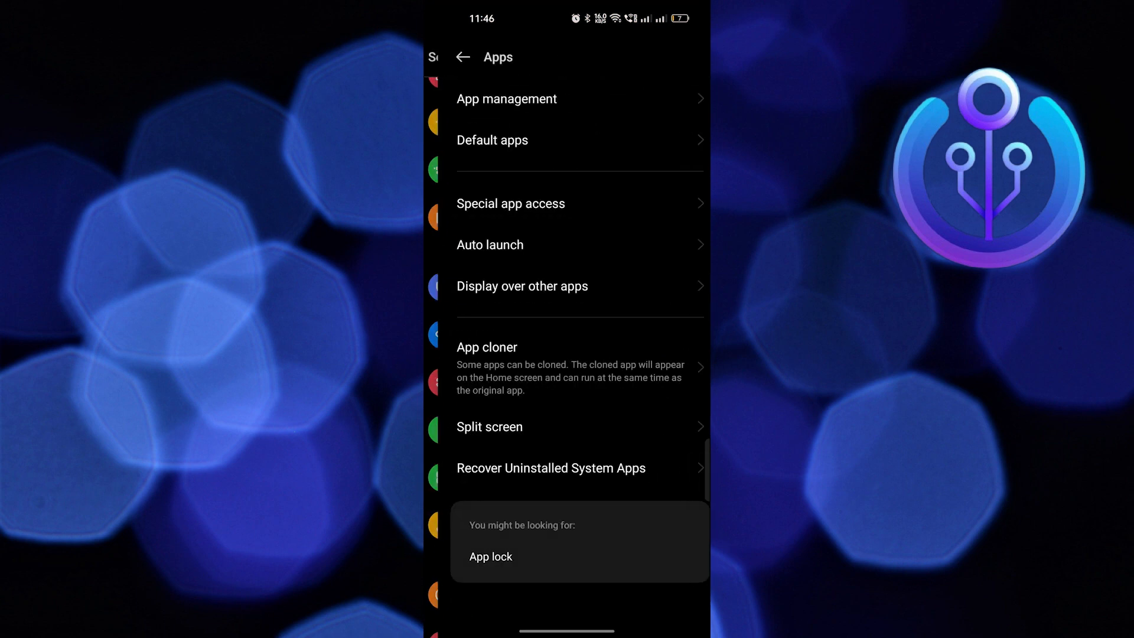
pyautogui.click(506, 98)
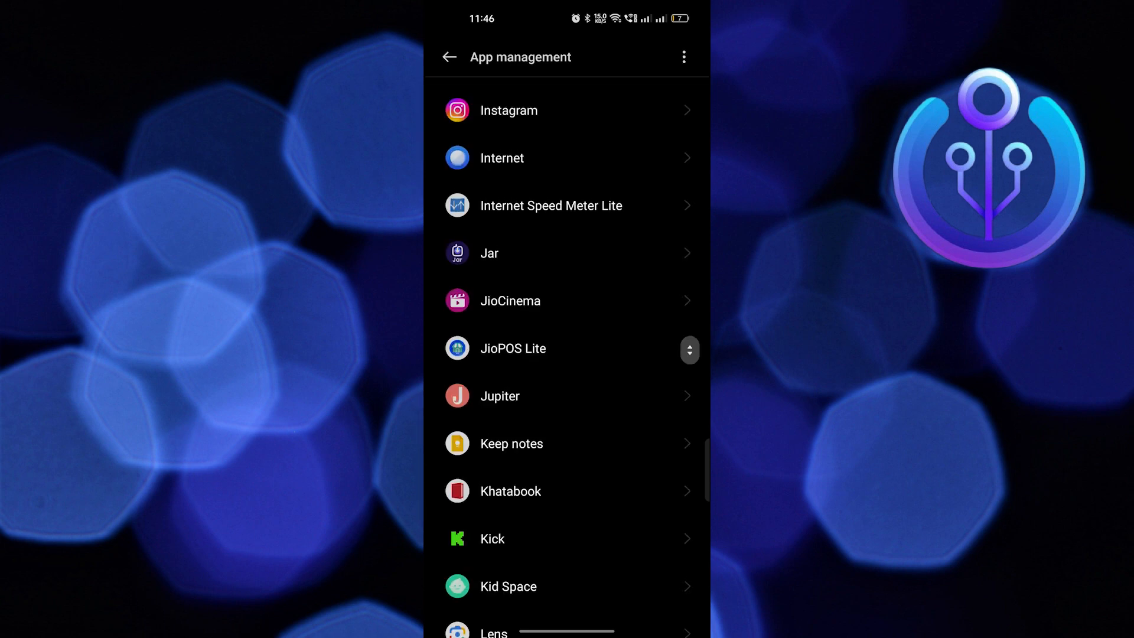
pyautogui.click(509, 110)
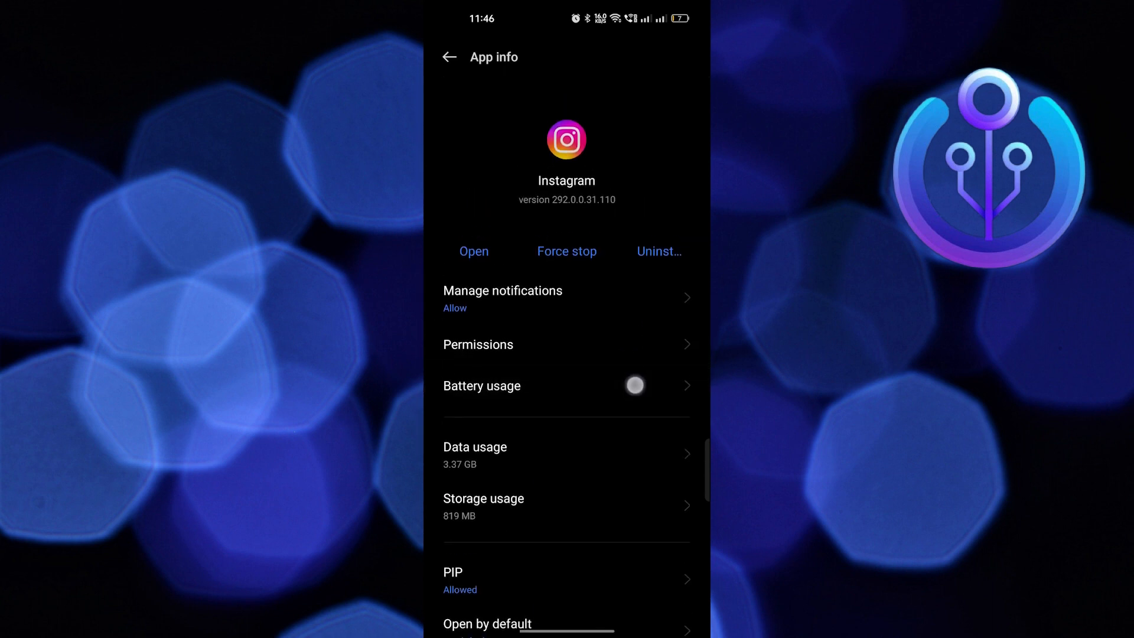
# Allow Instagram's location only while using the app, then open its Calendar permission
pyautogui.click(477, 344)
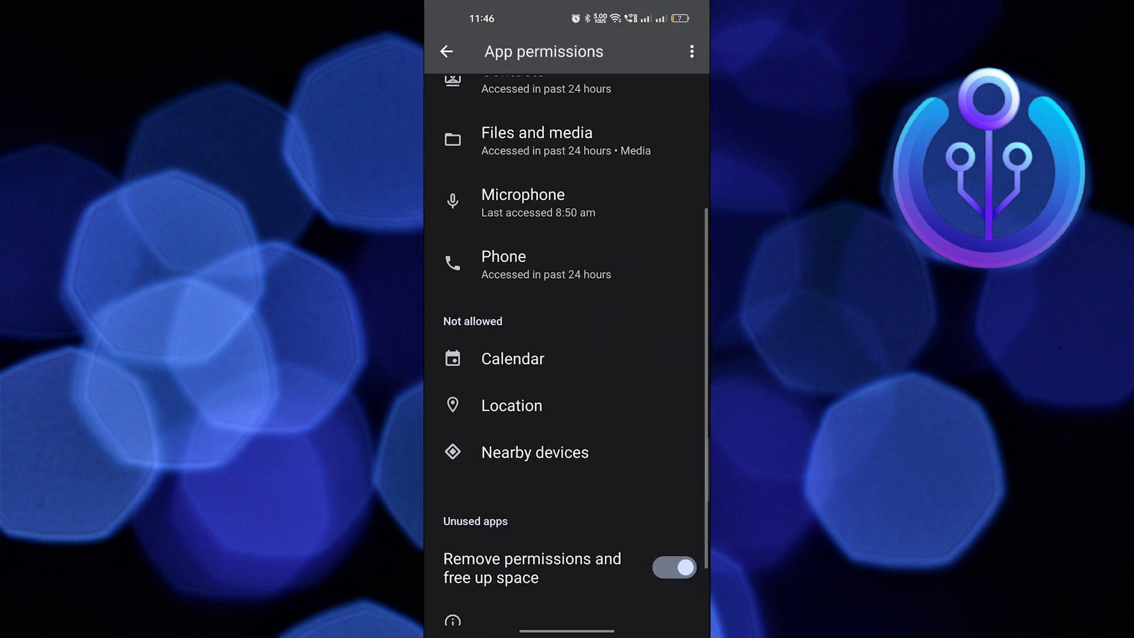
pyautogui.click(511, 405)
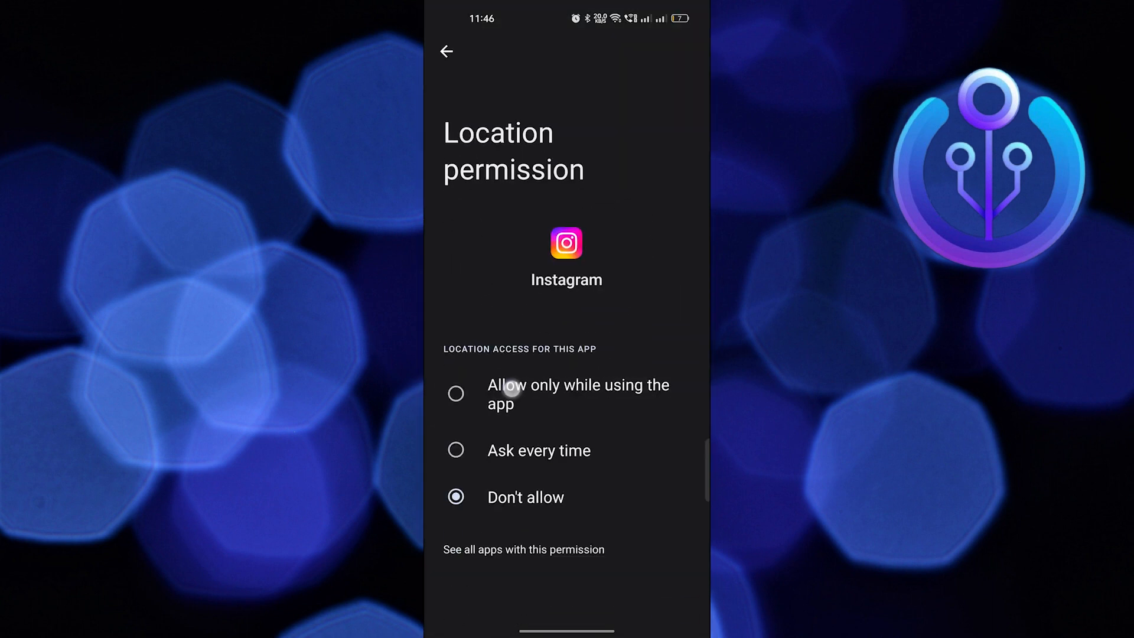
pyautogui.click(446, 51)
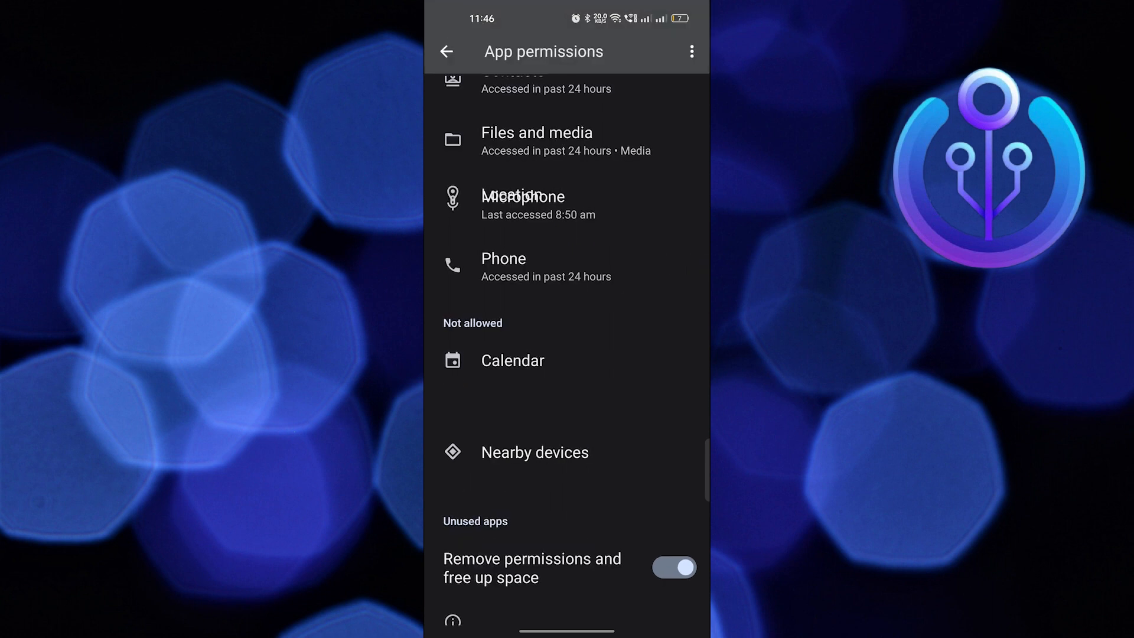
pyautogui.click(511, 360)
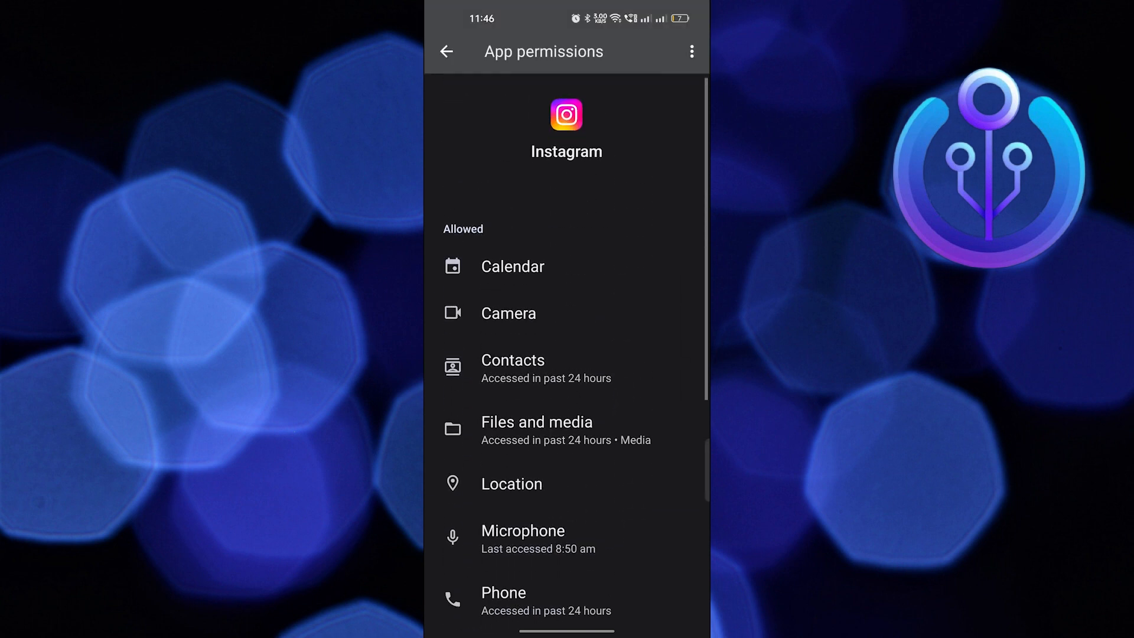
# Return to Instagram's App info and open its storage usage details
pyautogui.click(446, 51)
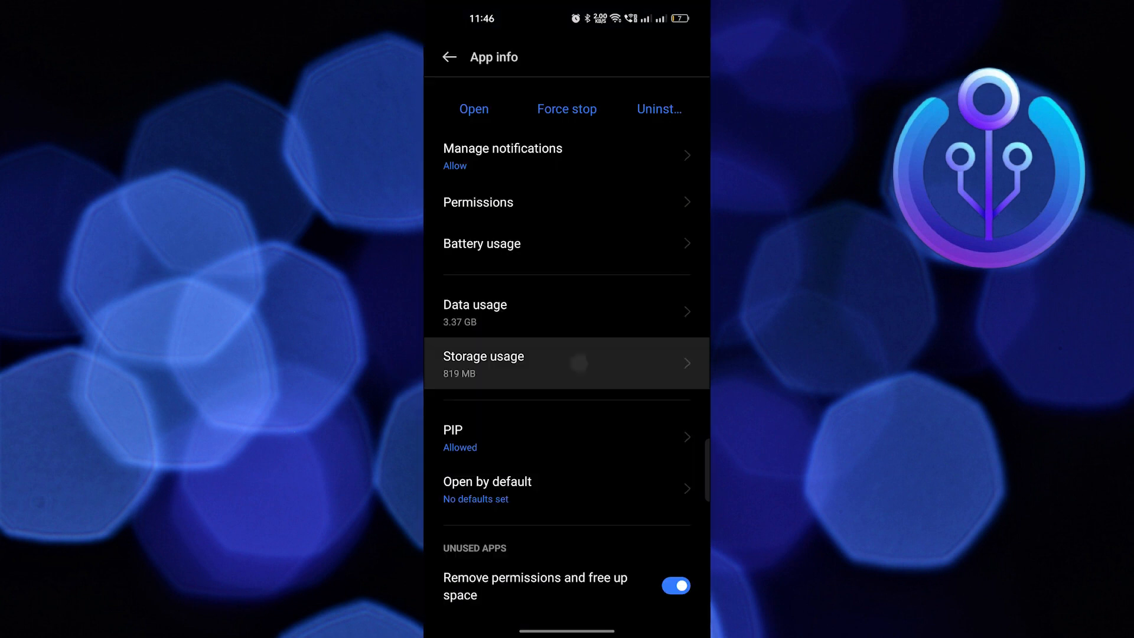
pyautogui.click(483, 363)
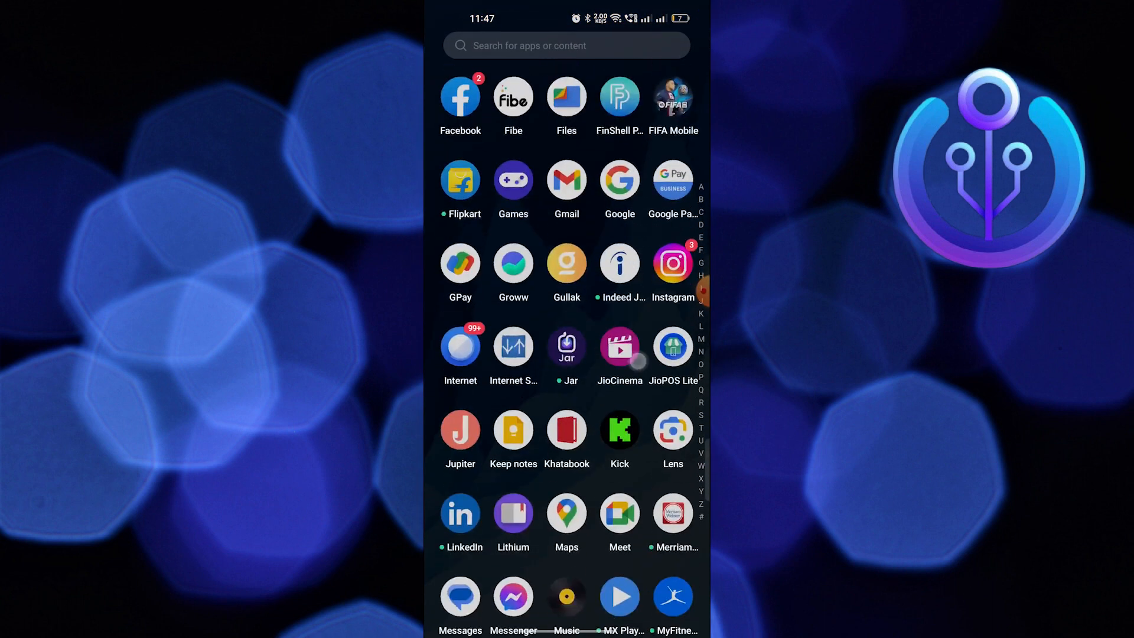
# Relaunch Instagram from the app drawer, then return to the home screen
pyautogui.click(672, 262)
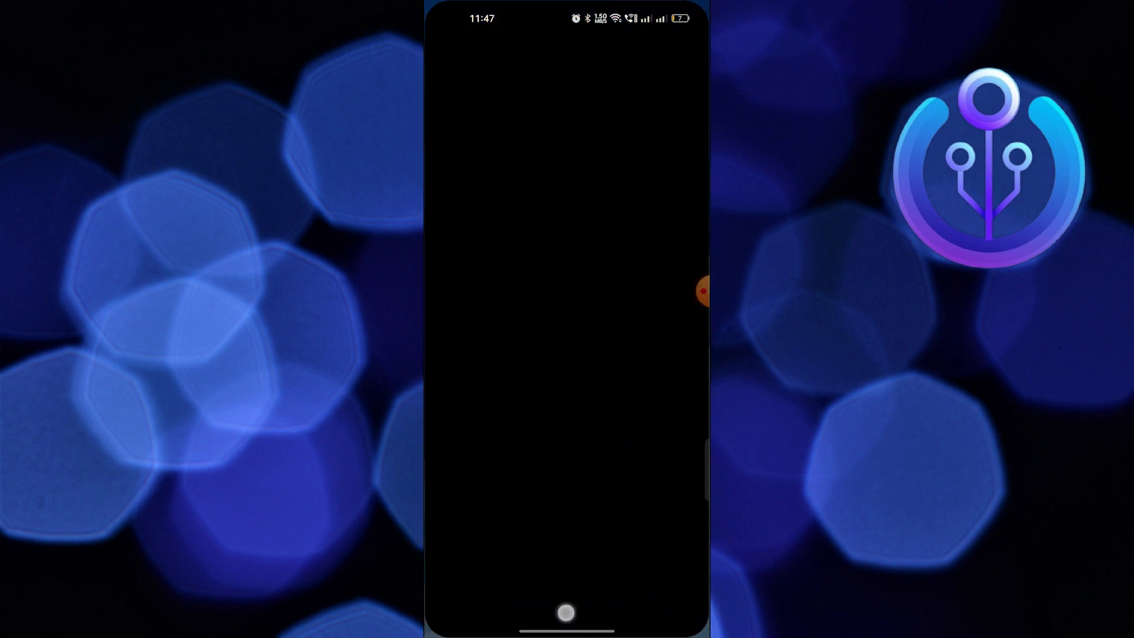
pyautogui.click(566, 613)
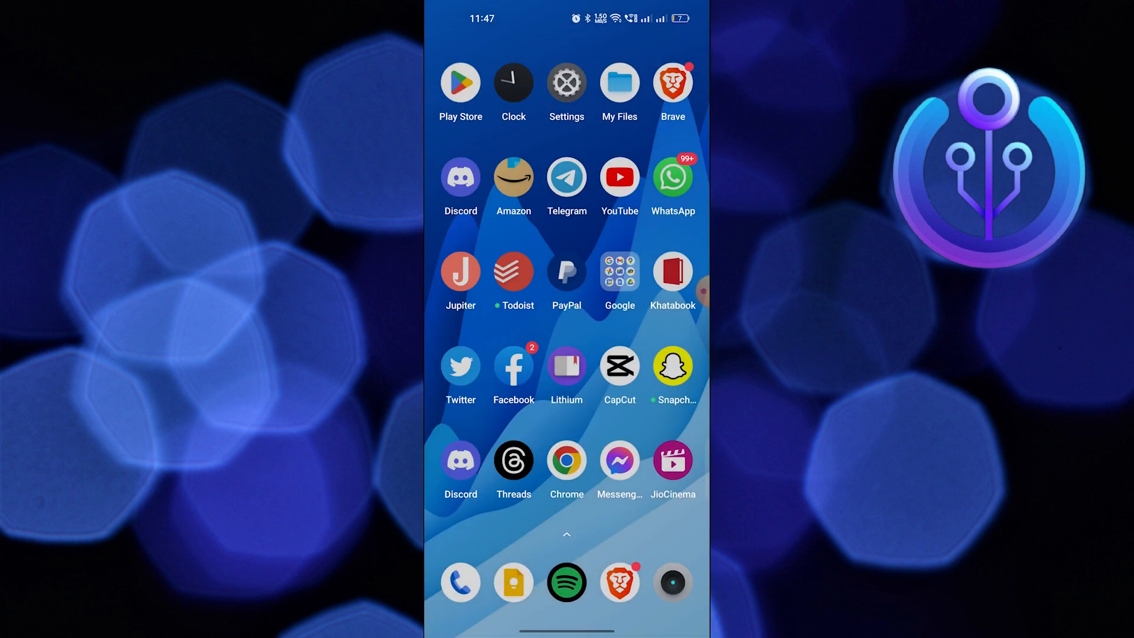